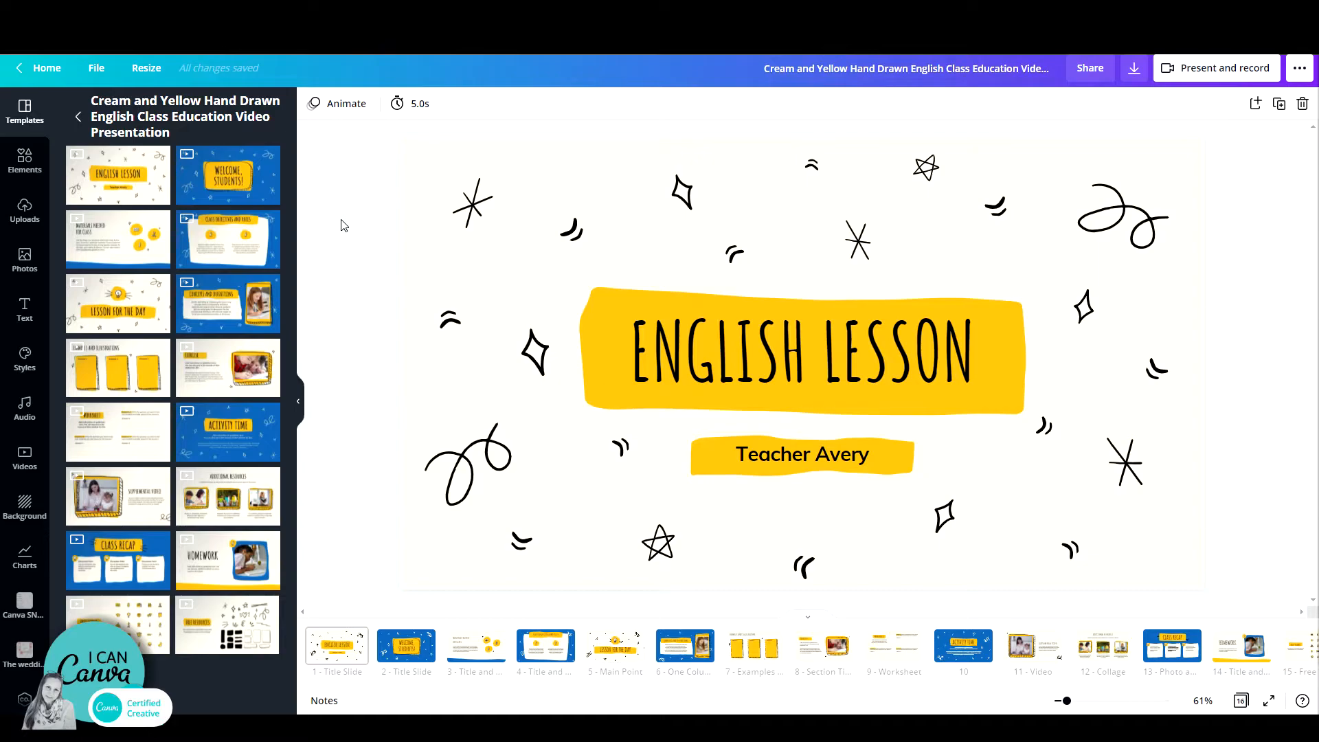
- Group the ENGLISH LESSON title, yellow banner and two doodles, enlarge and raise them, then ungroup
click(749, 387)
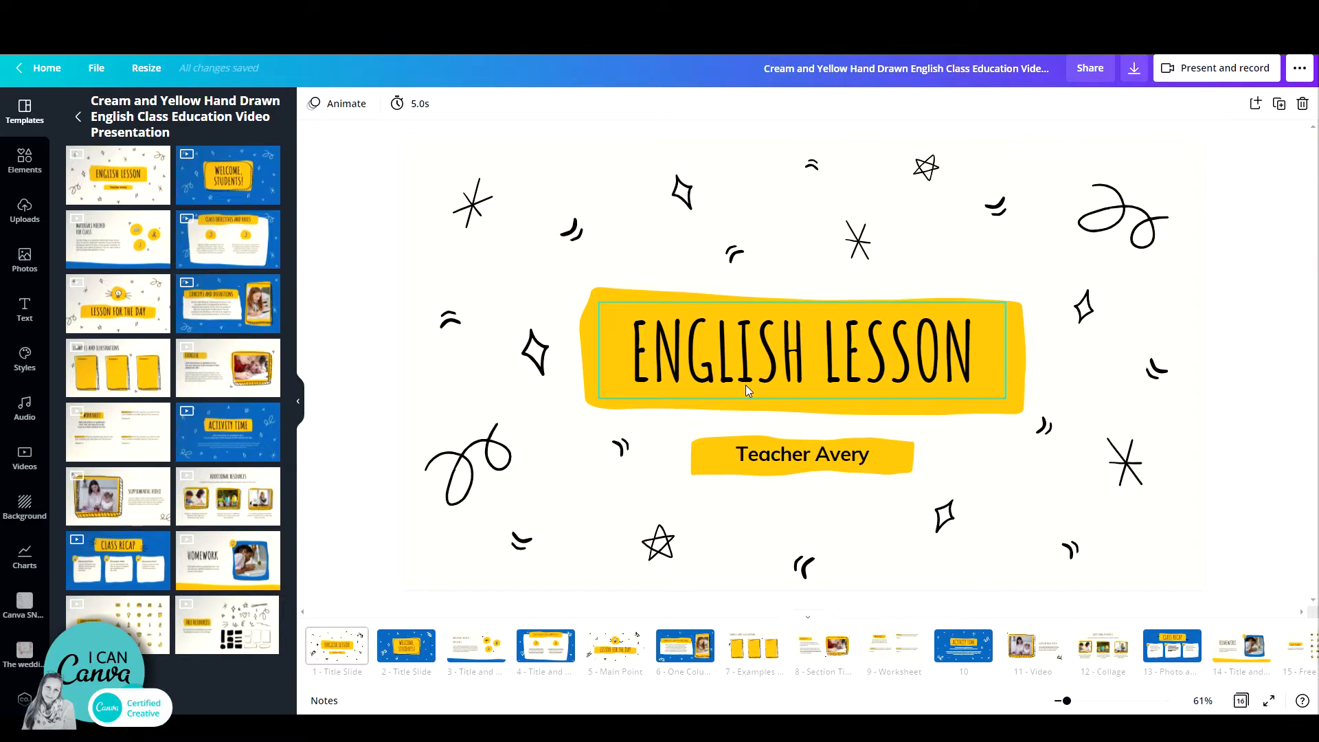
mouse_move(734, 374)
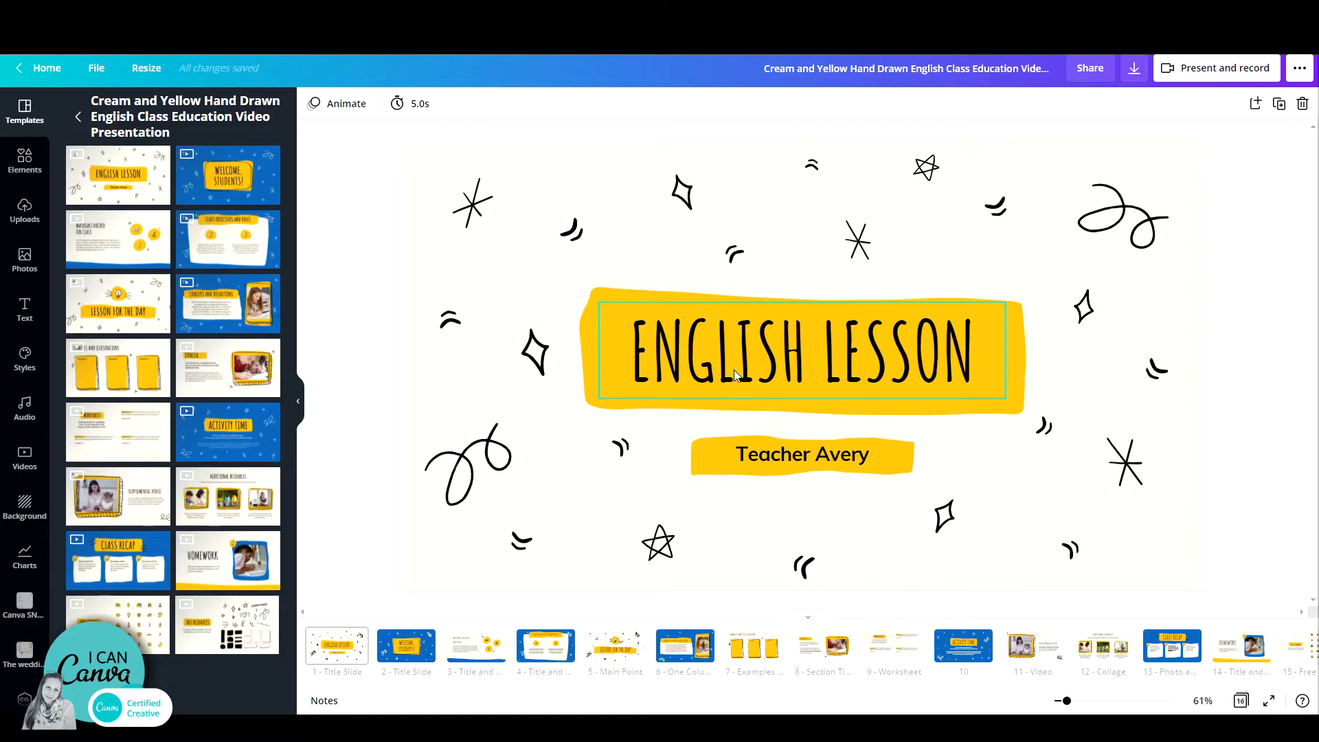
click(453, 175)
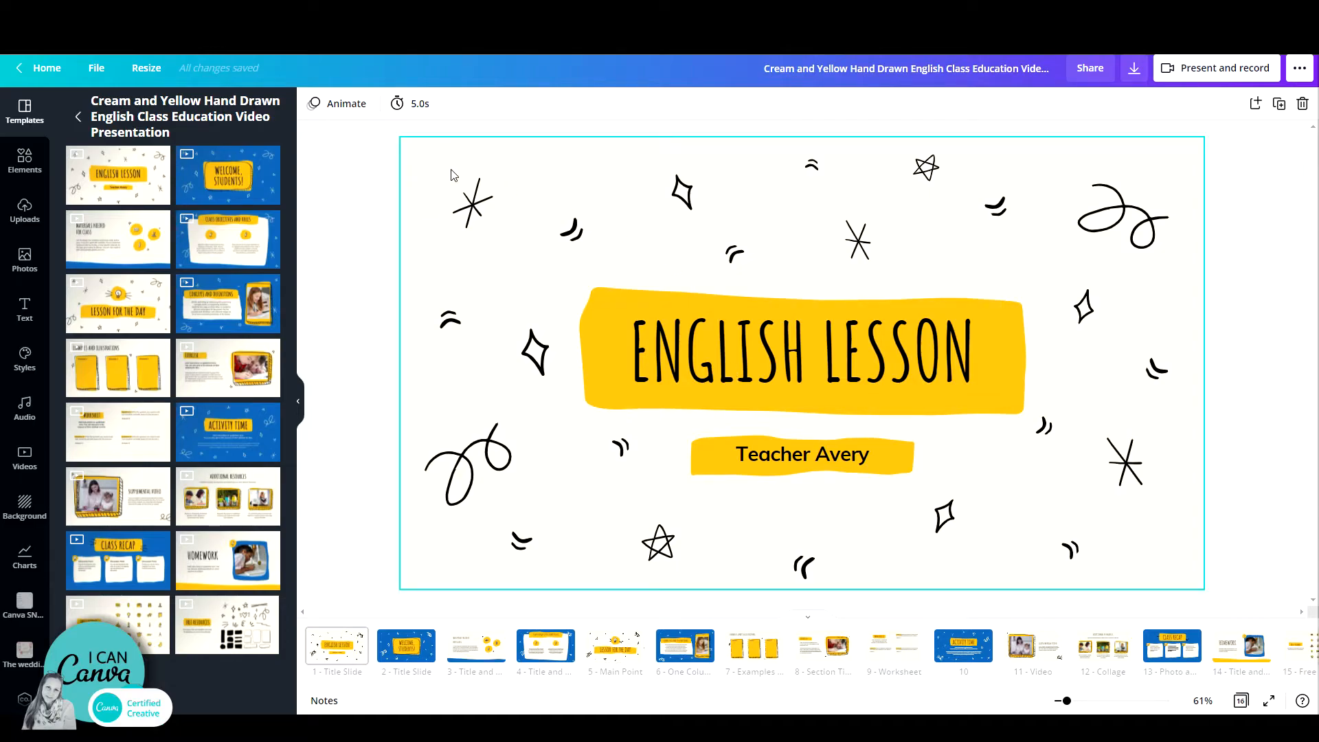
mouse_move(799, 208)
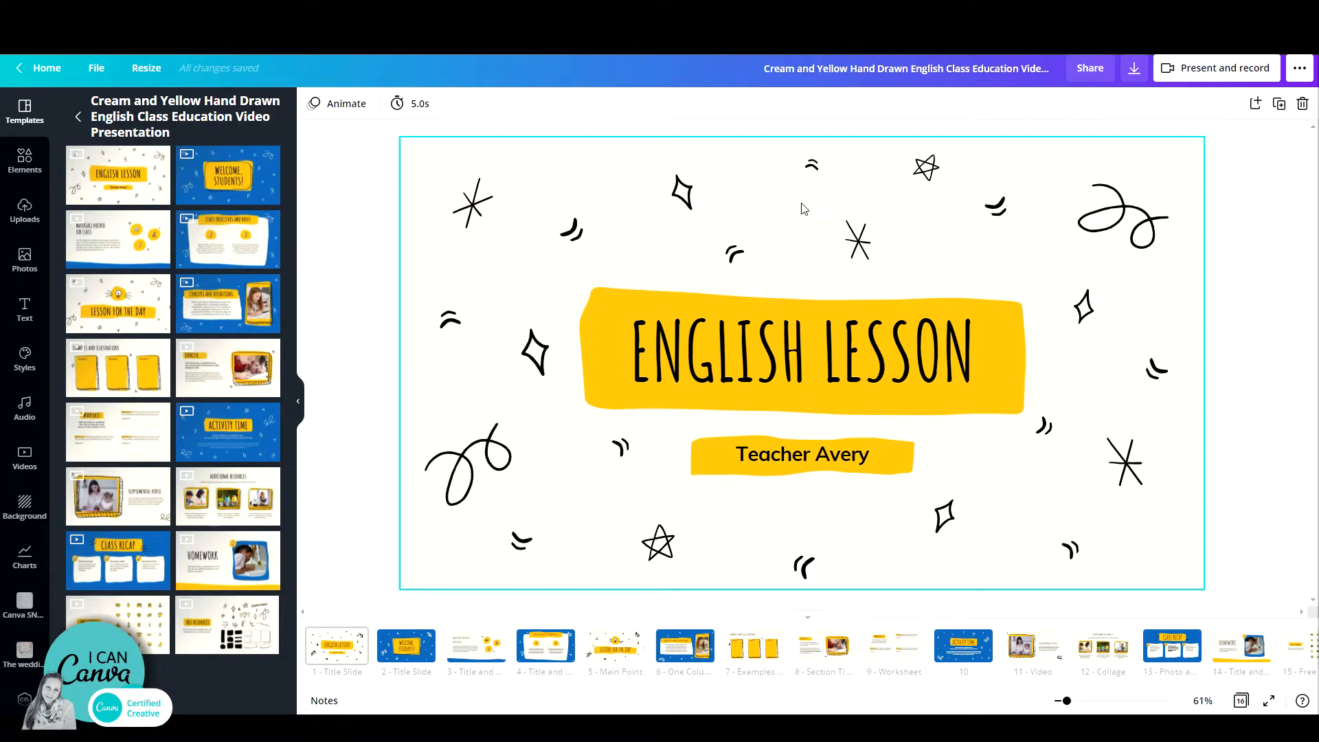
mouse_move(775, 213)
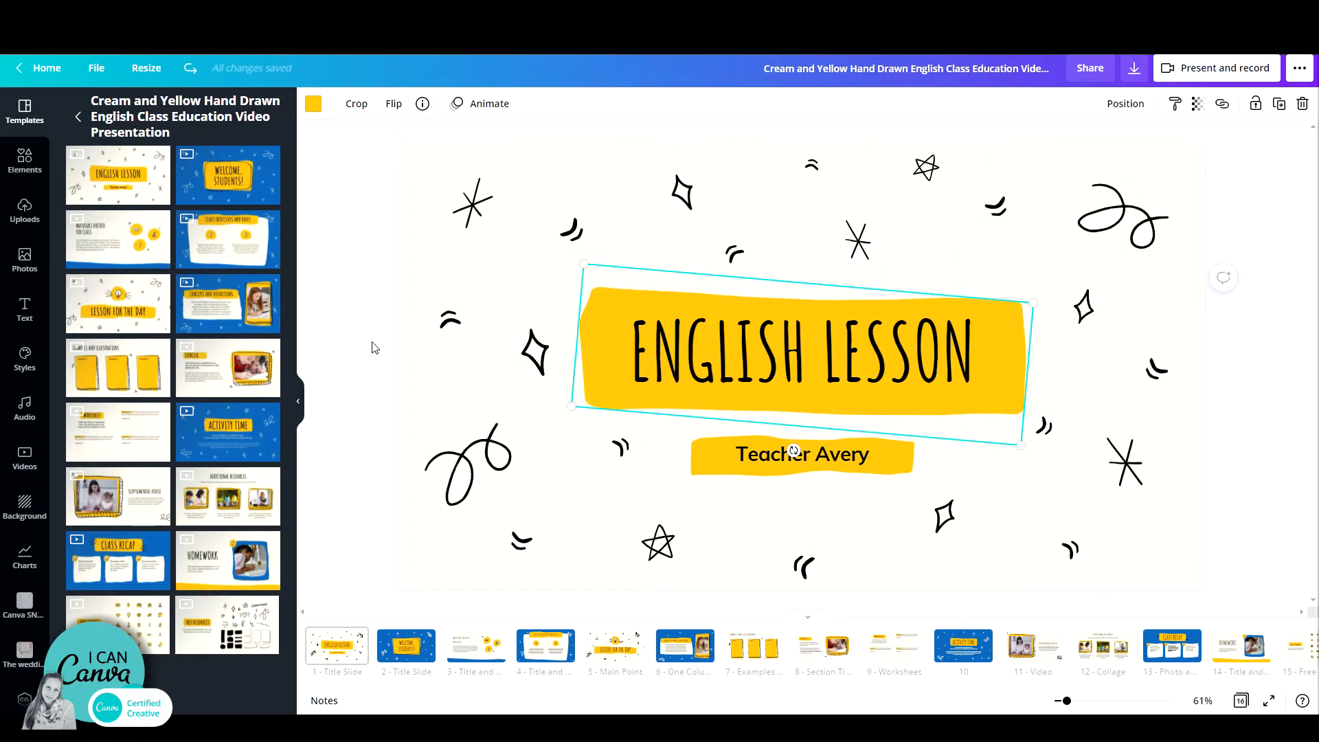
click(338, 329)
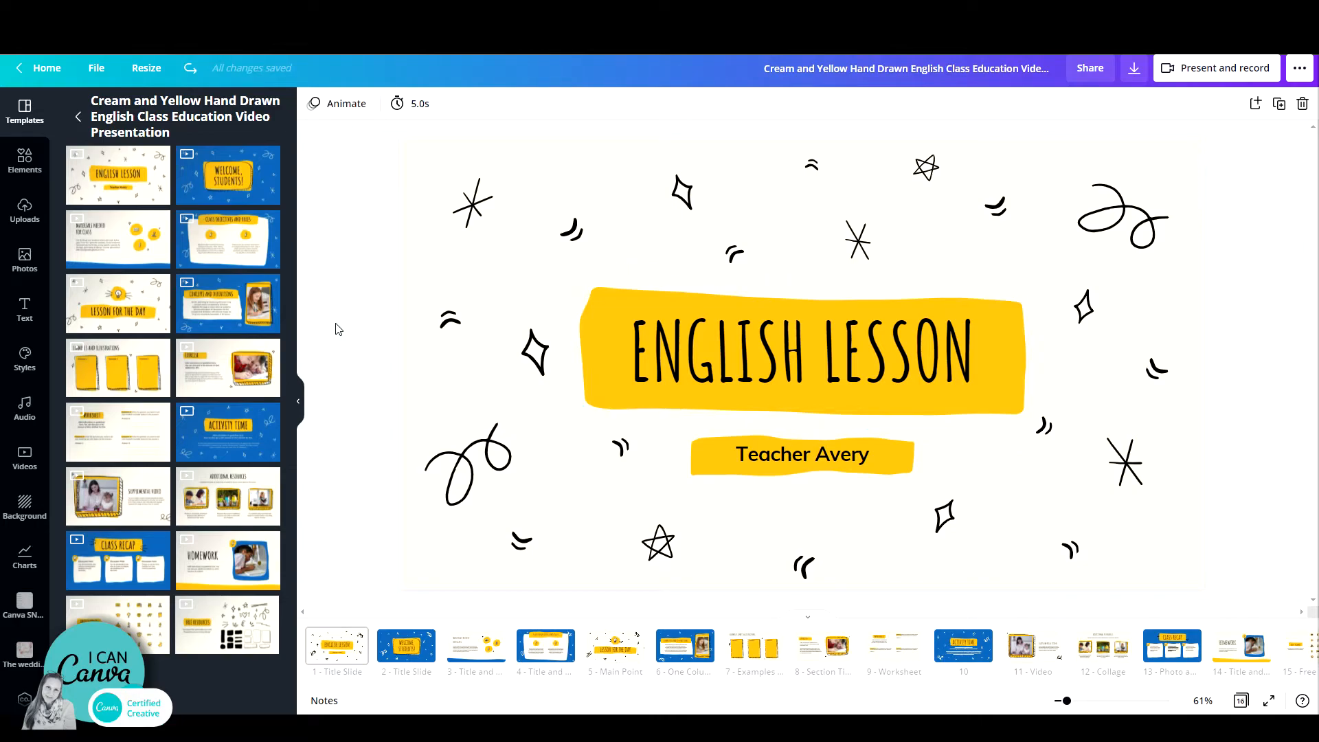
mouse_move(357, 356)
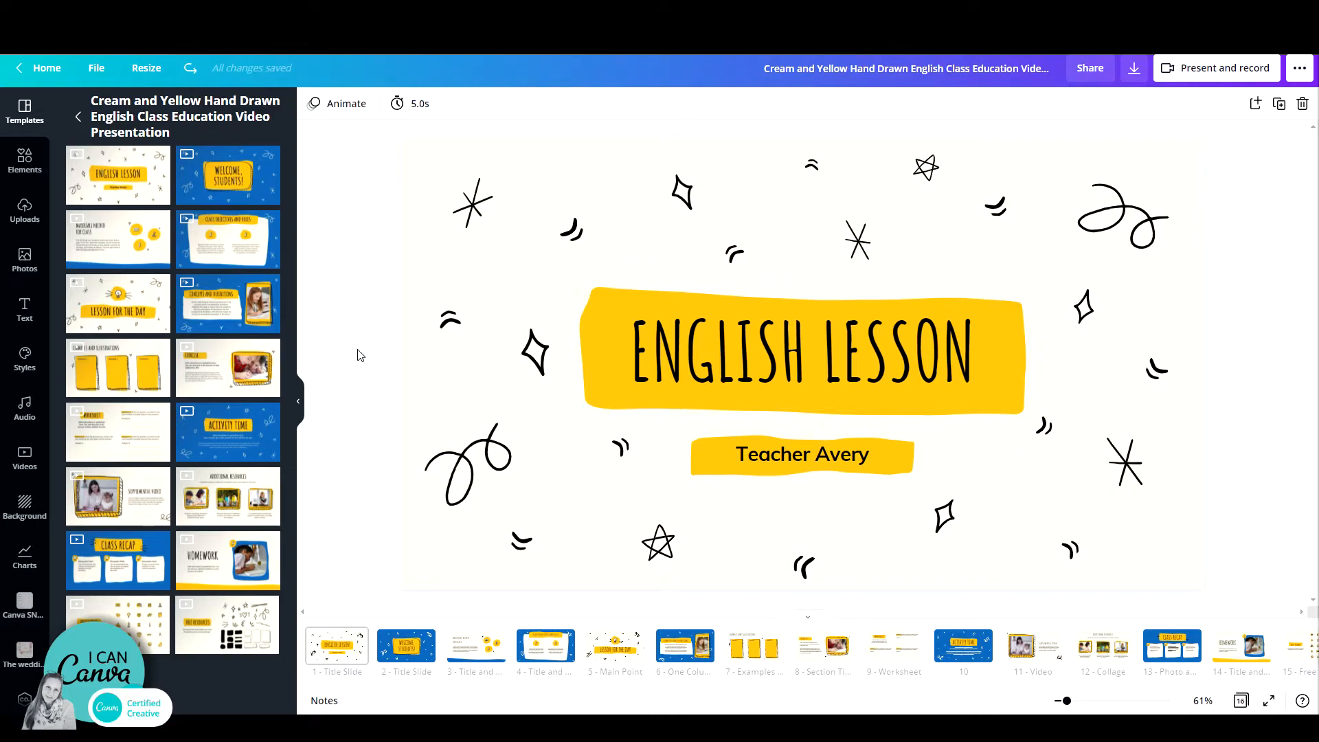
mouse_move(352, 314)
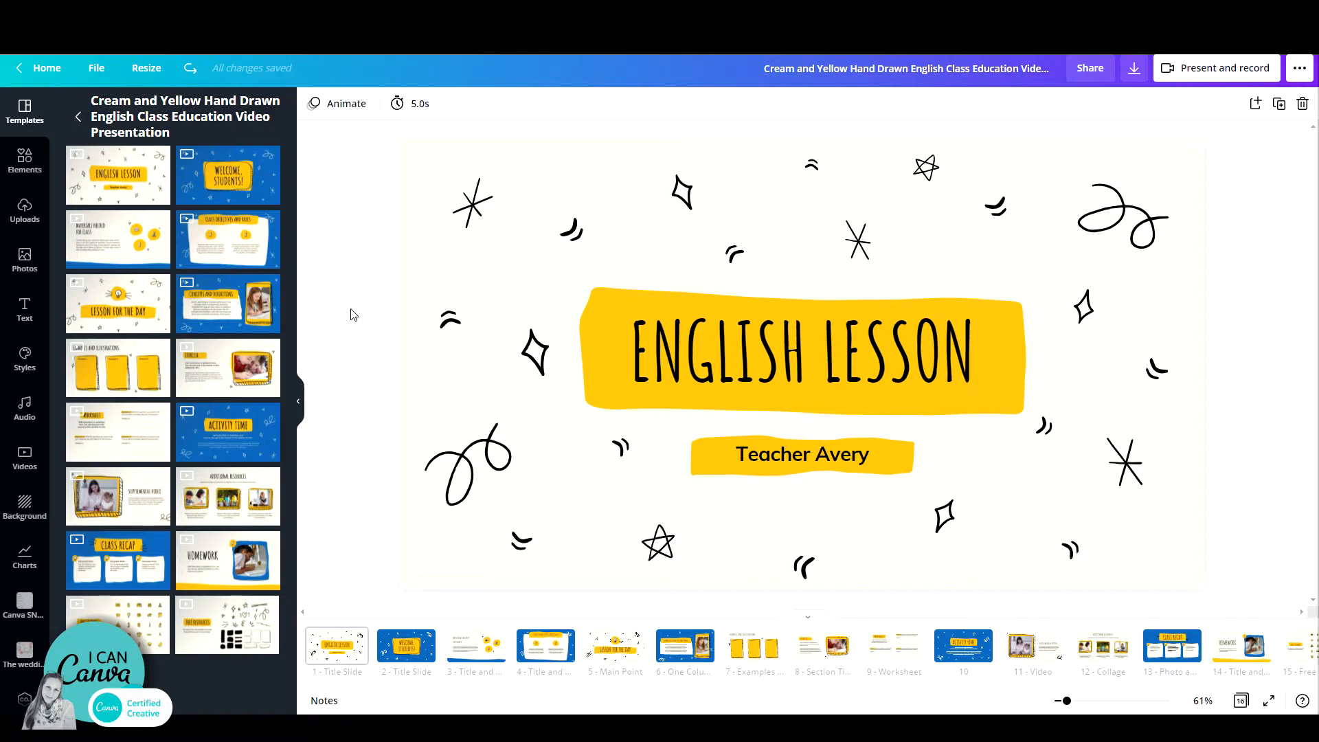
mouse_move(348, 342)
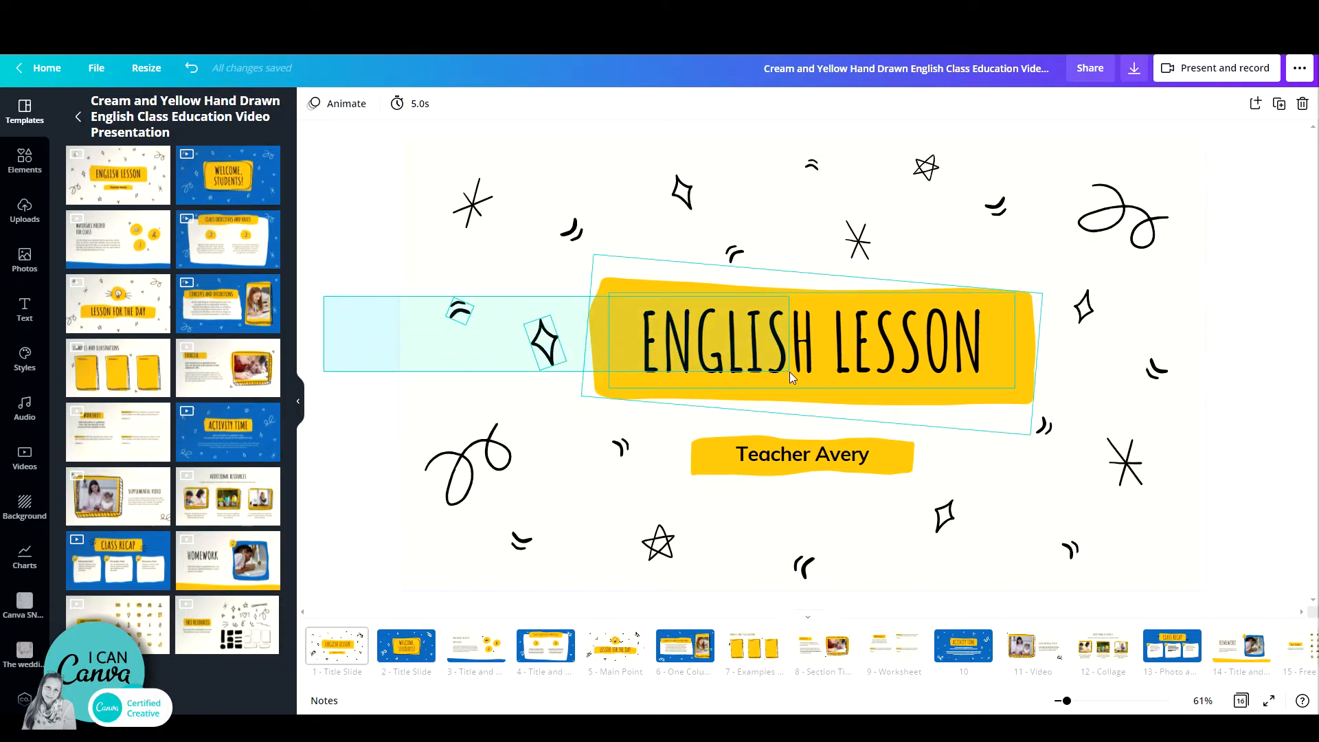
click(791, 345)
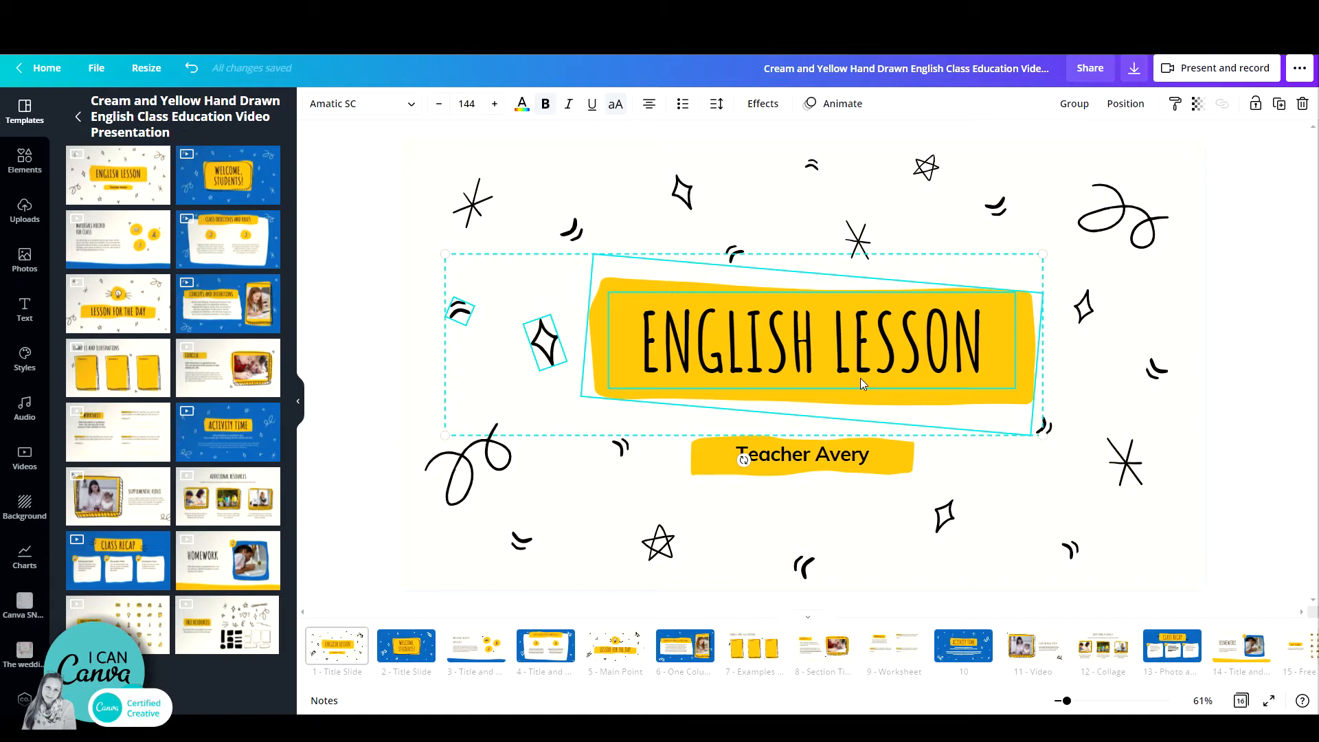
mouse_move(551, 370)
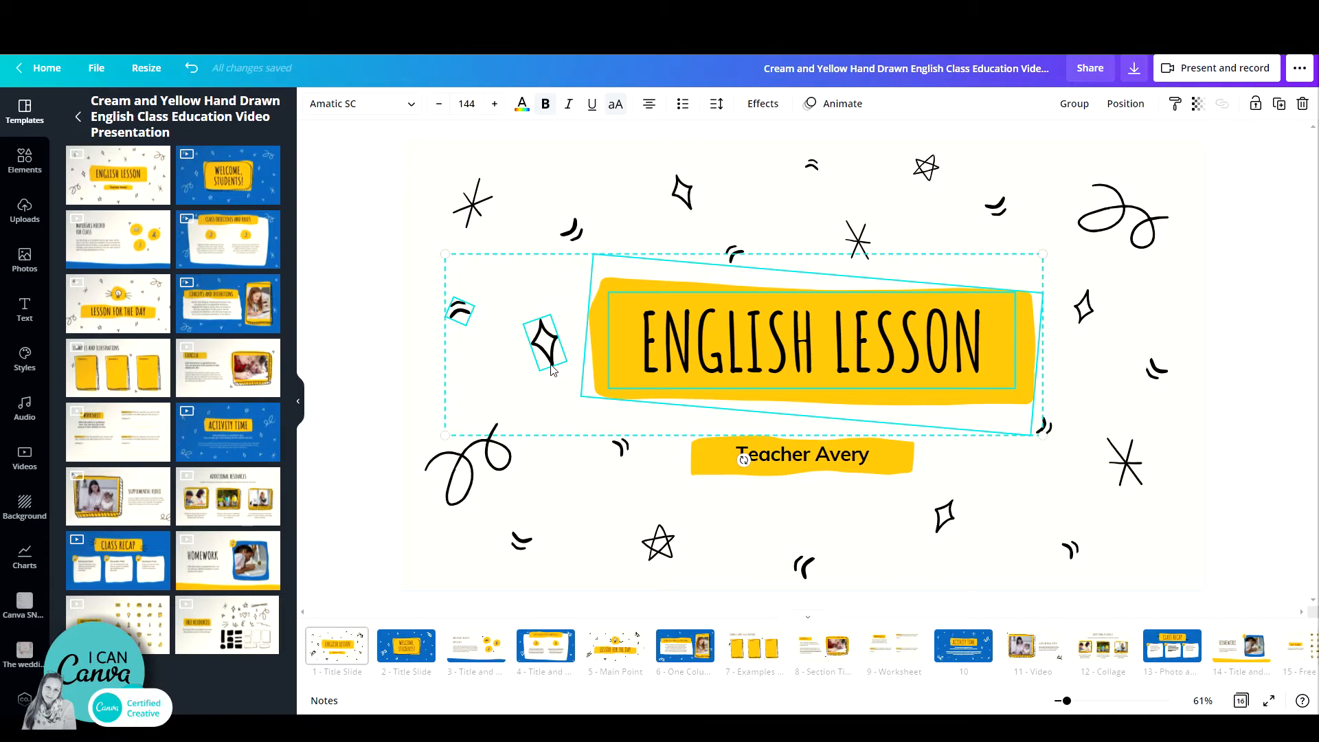
mouse_move(556, 356)
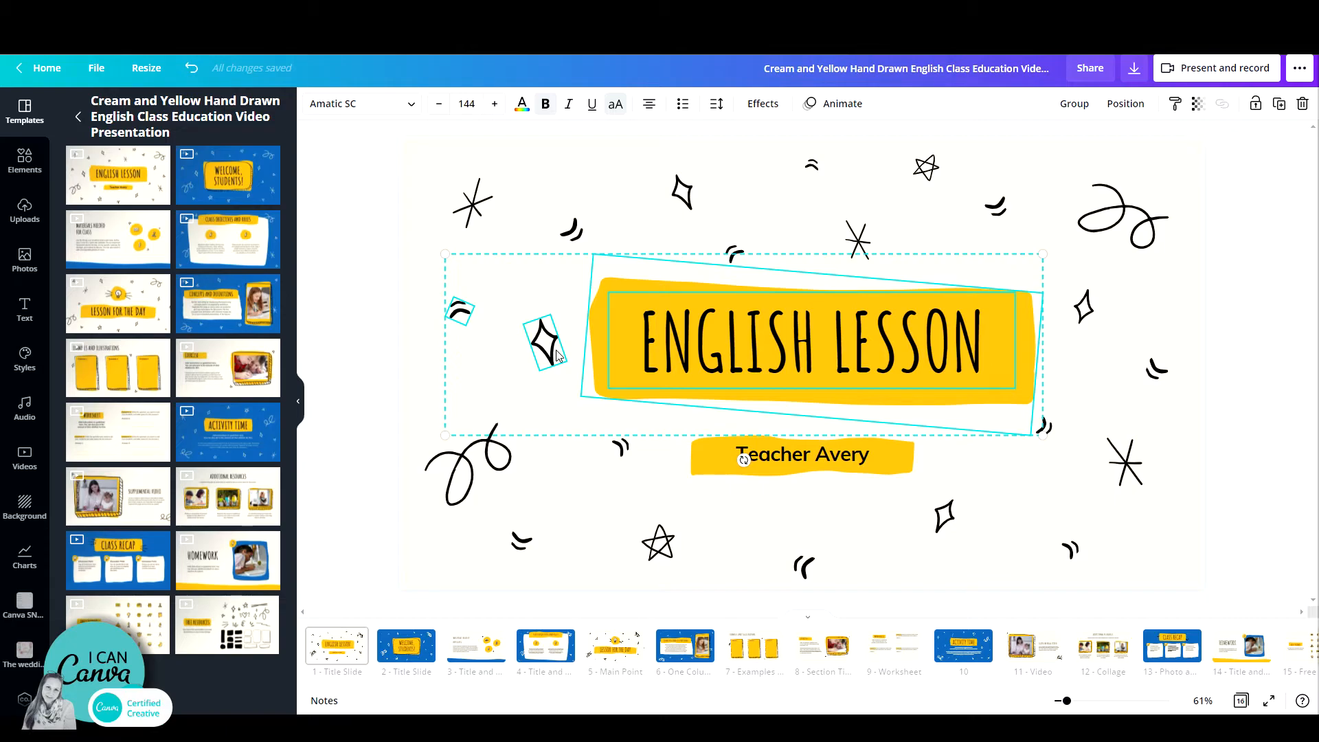
mouse_move(462, 322)
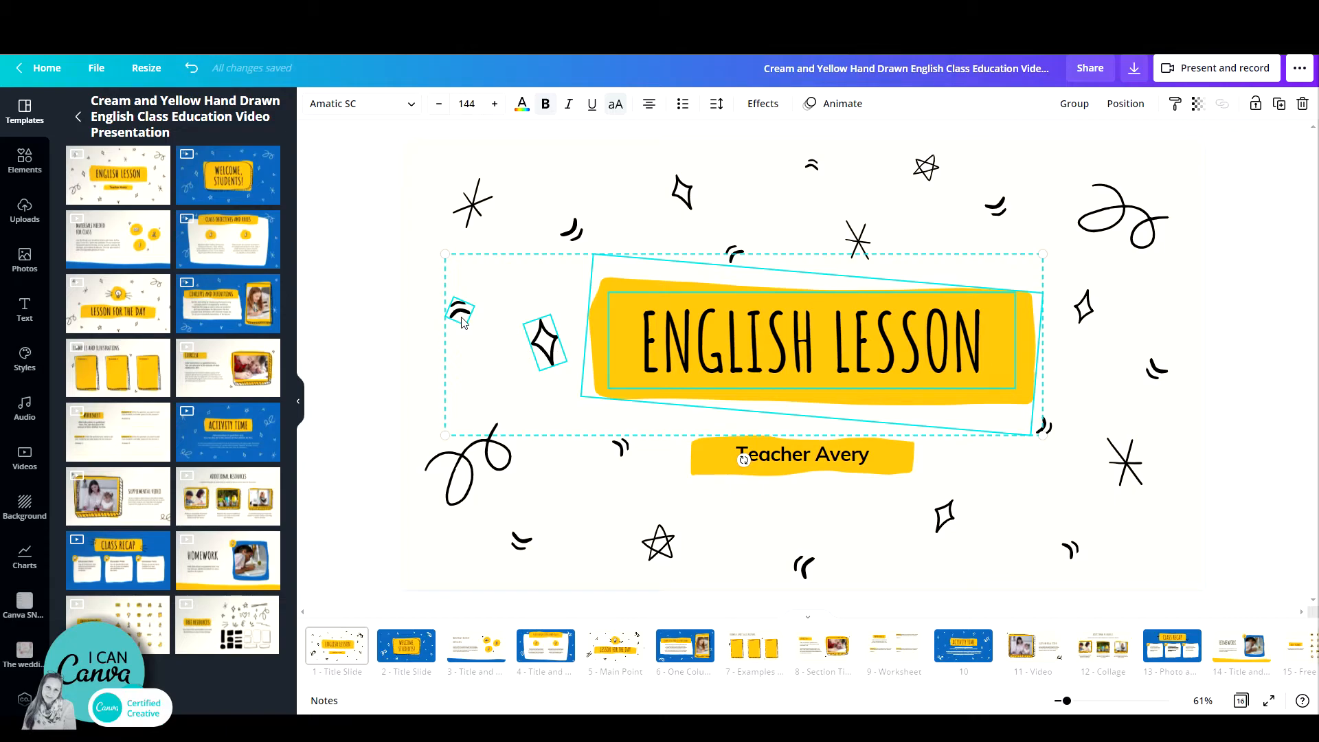
mouse_move(876, 332)
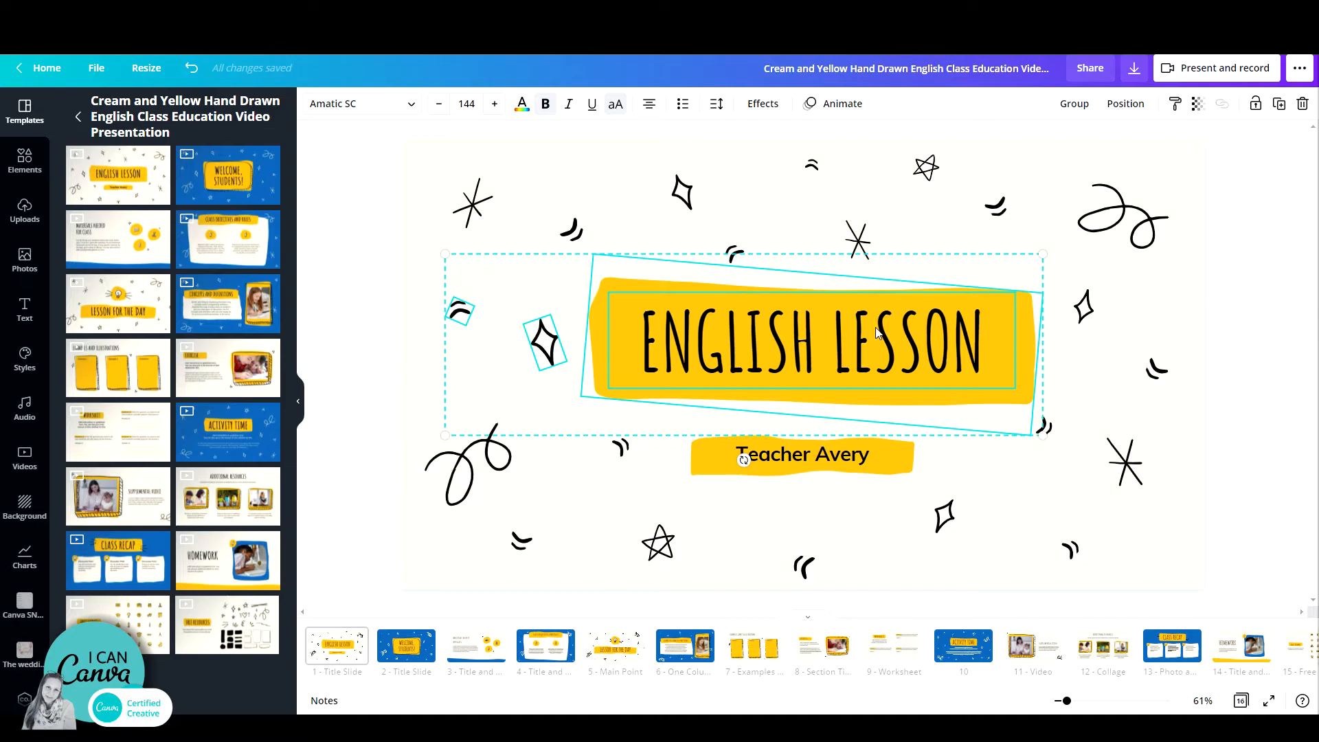
mouse_move(1075, 102)
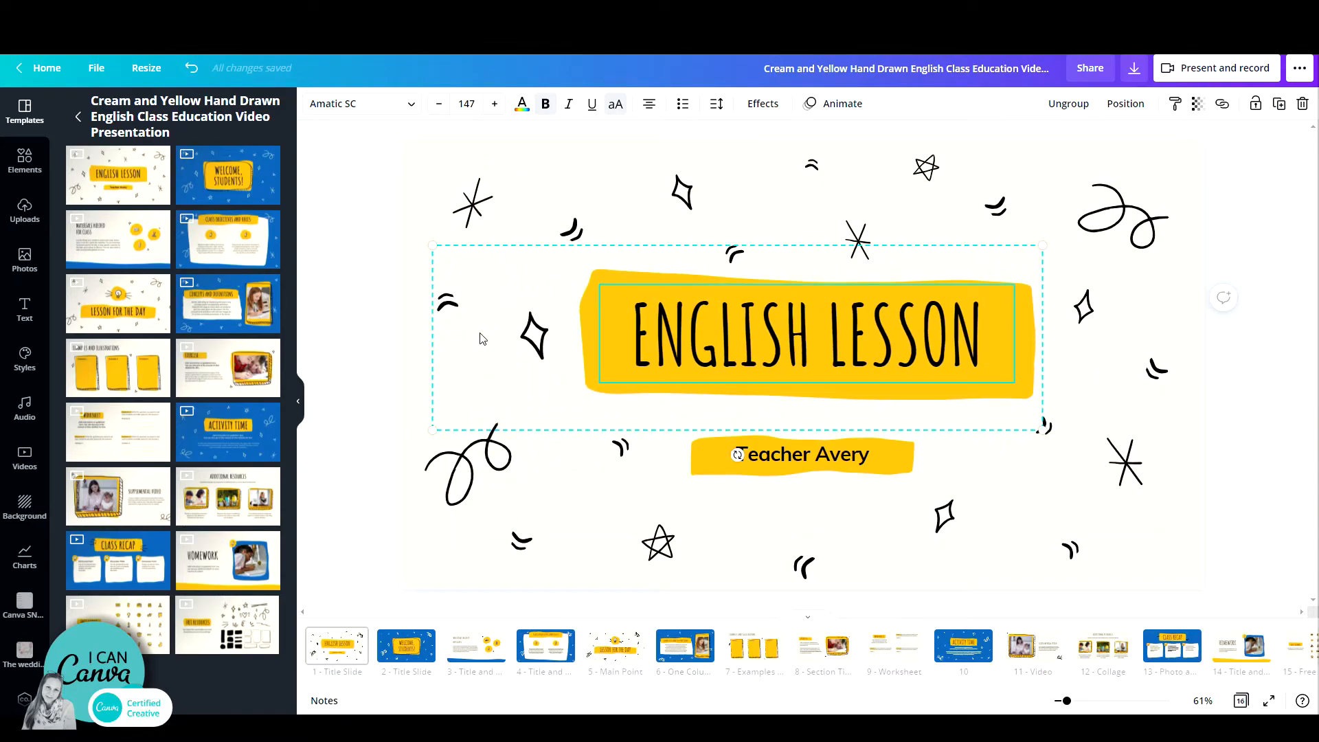
mouse_move(1054, 128)
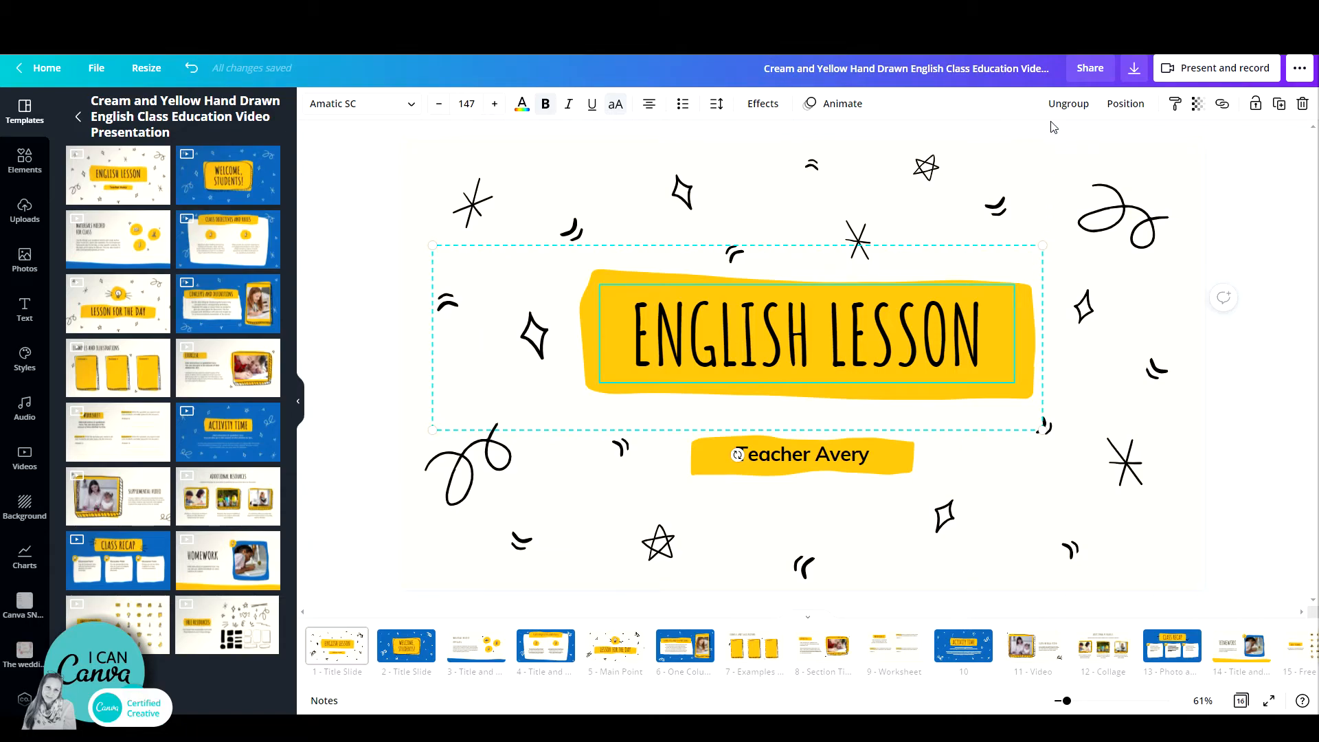
click(375, 282)
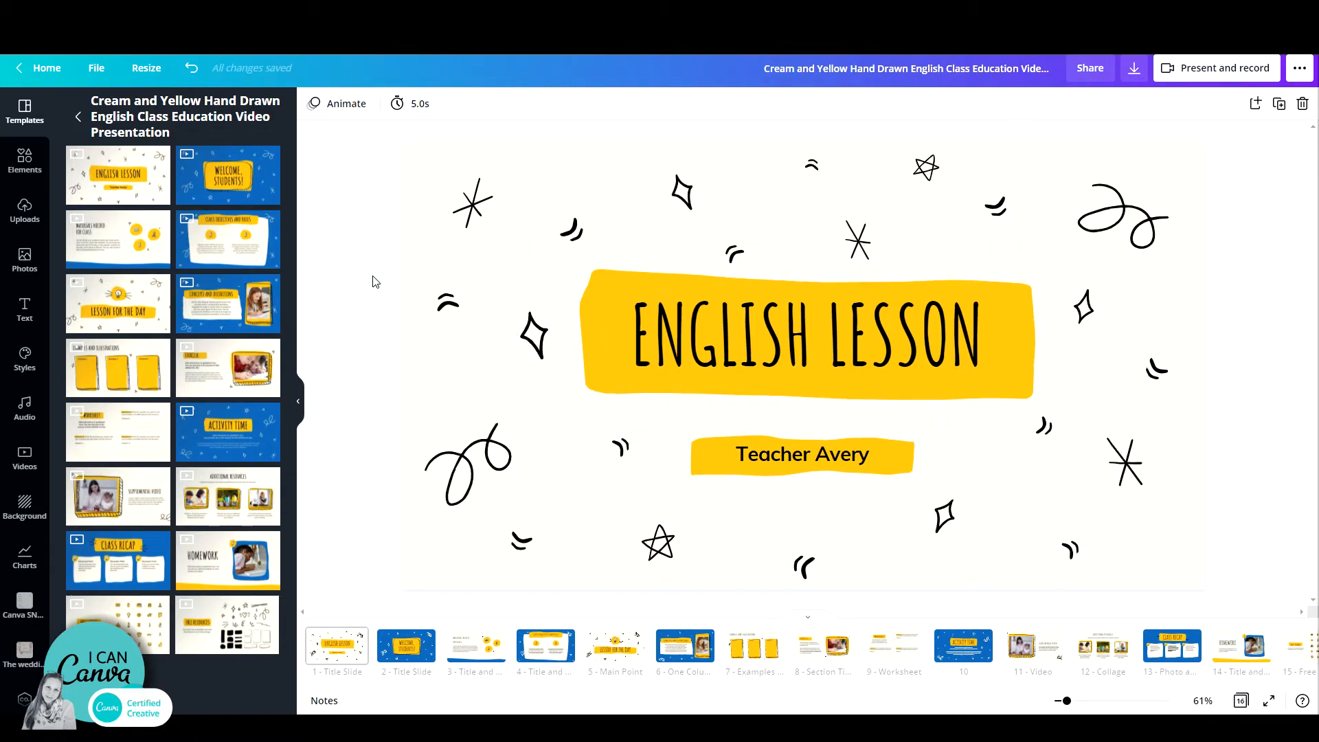
- Select the ENGLISH LESSON text together with its yellow banner
click(768, 352)
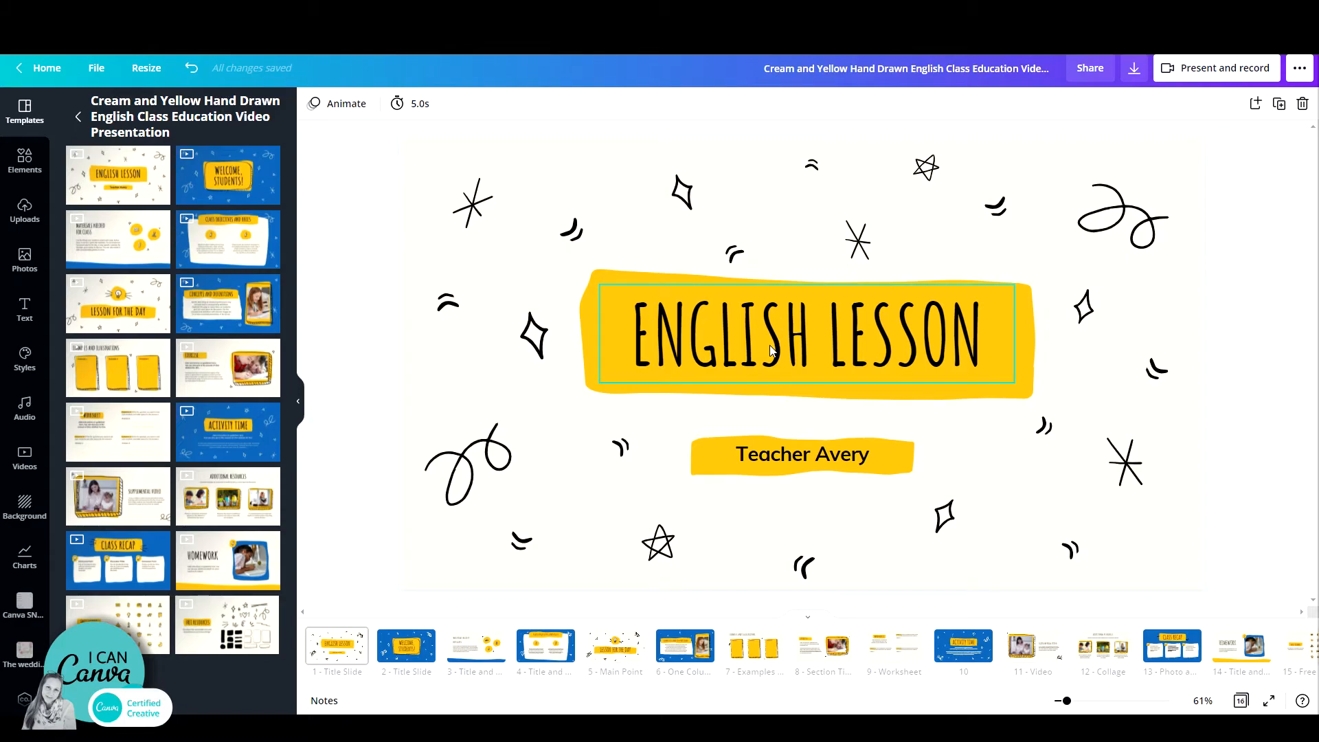
click(803, 332)
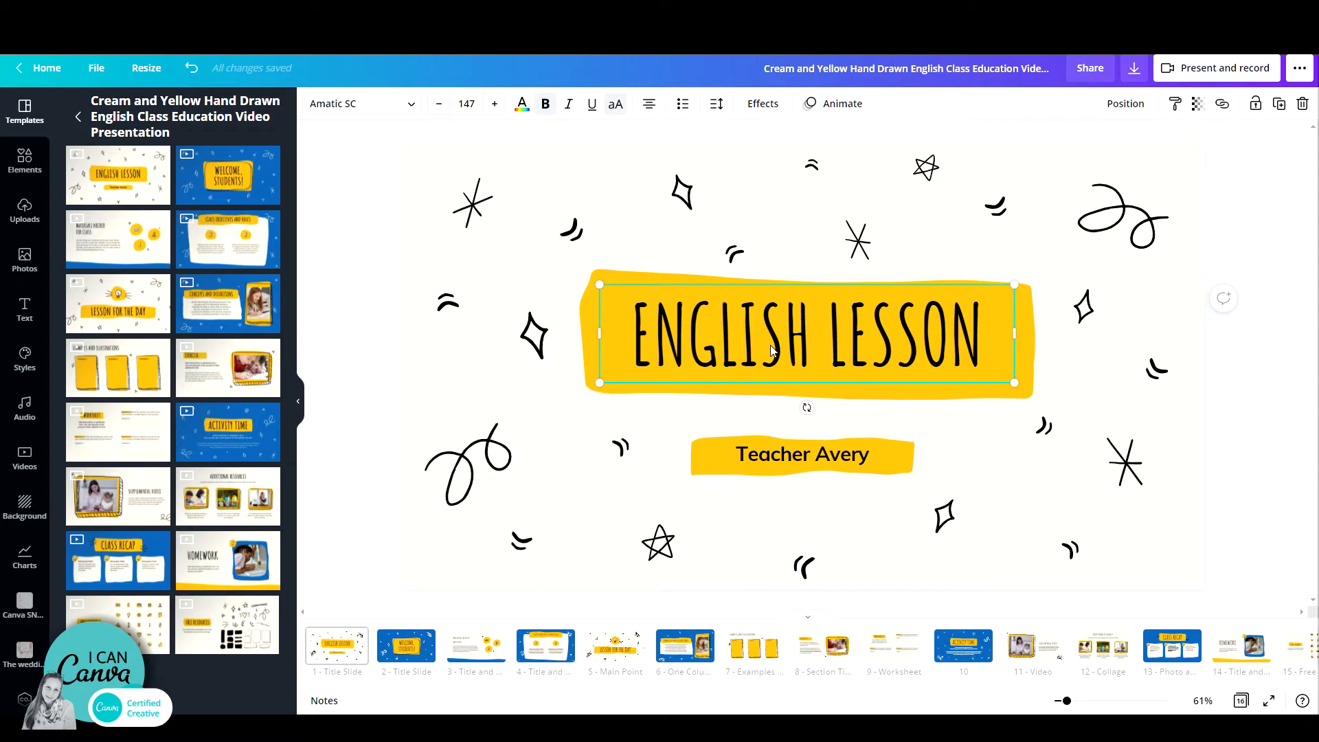
mouse_move(576, 317)
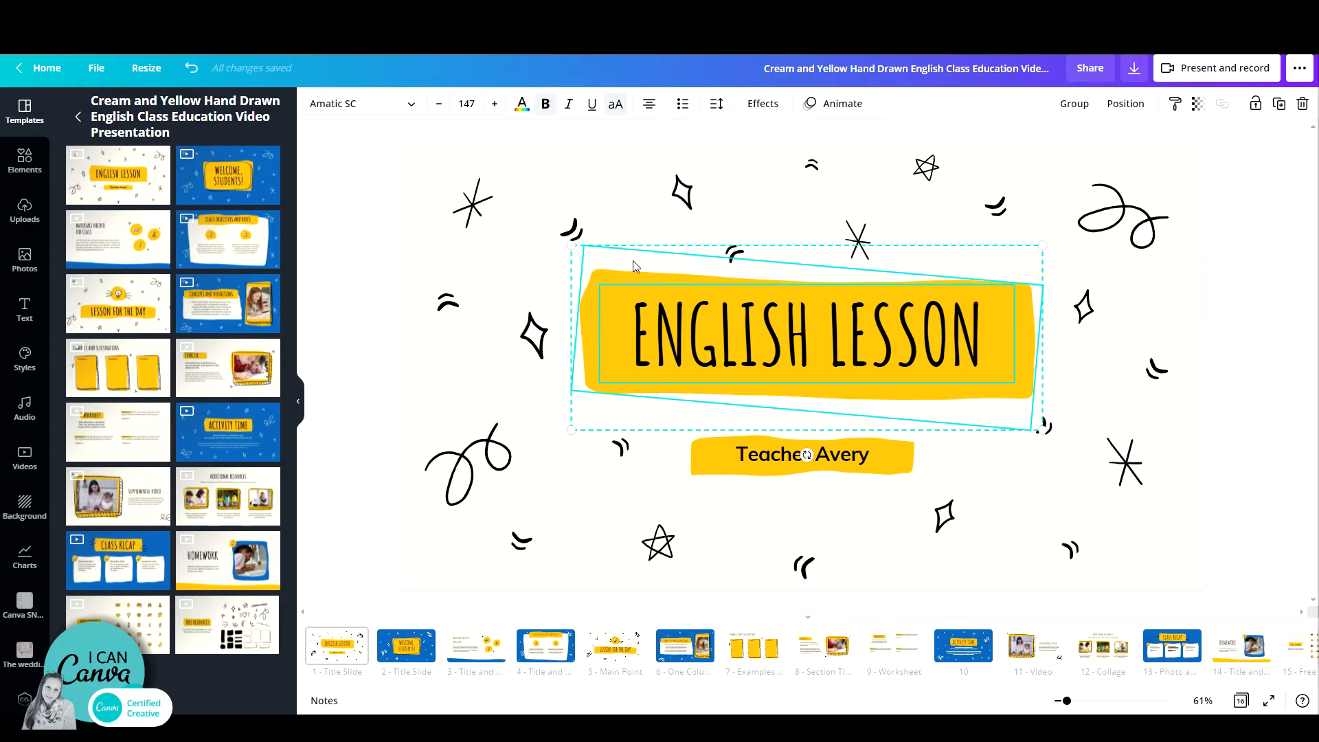
click(942, 255)
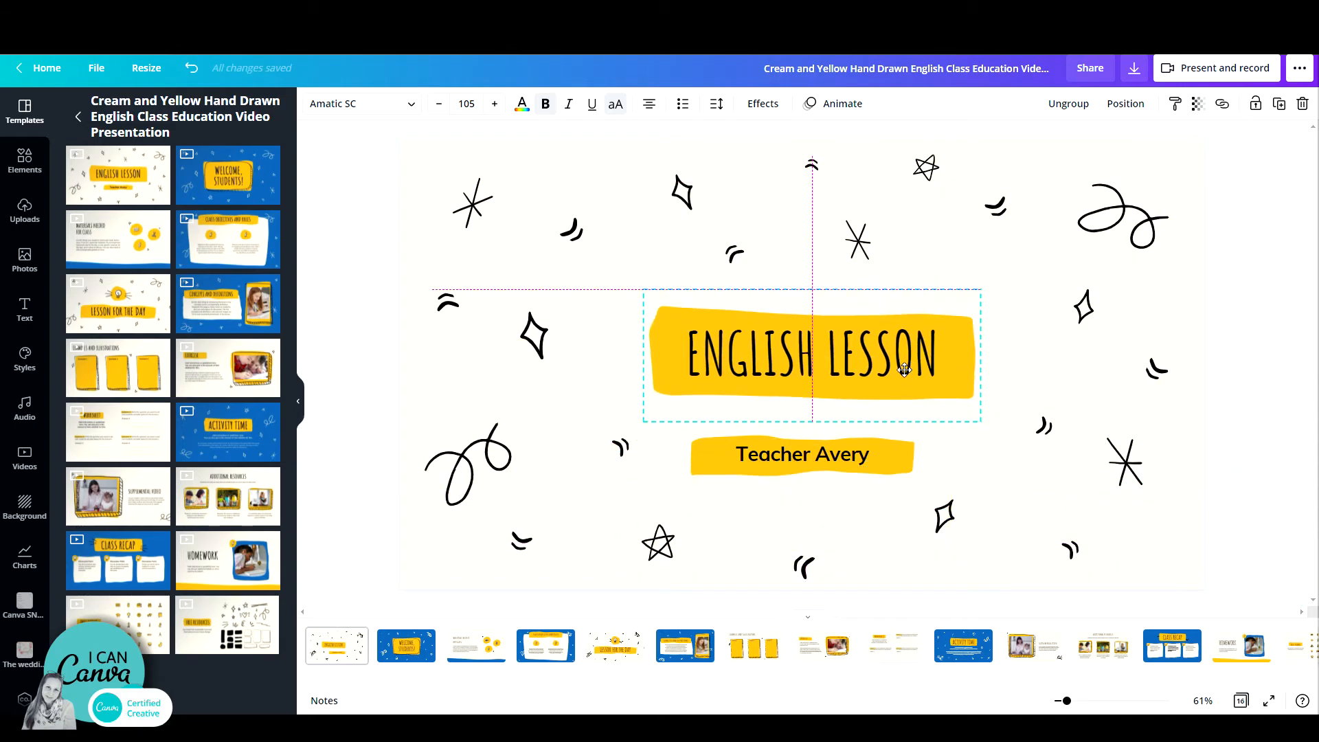
click(810, 353)
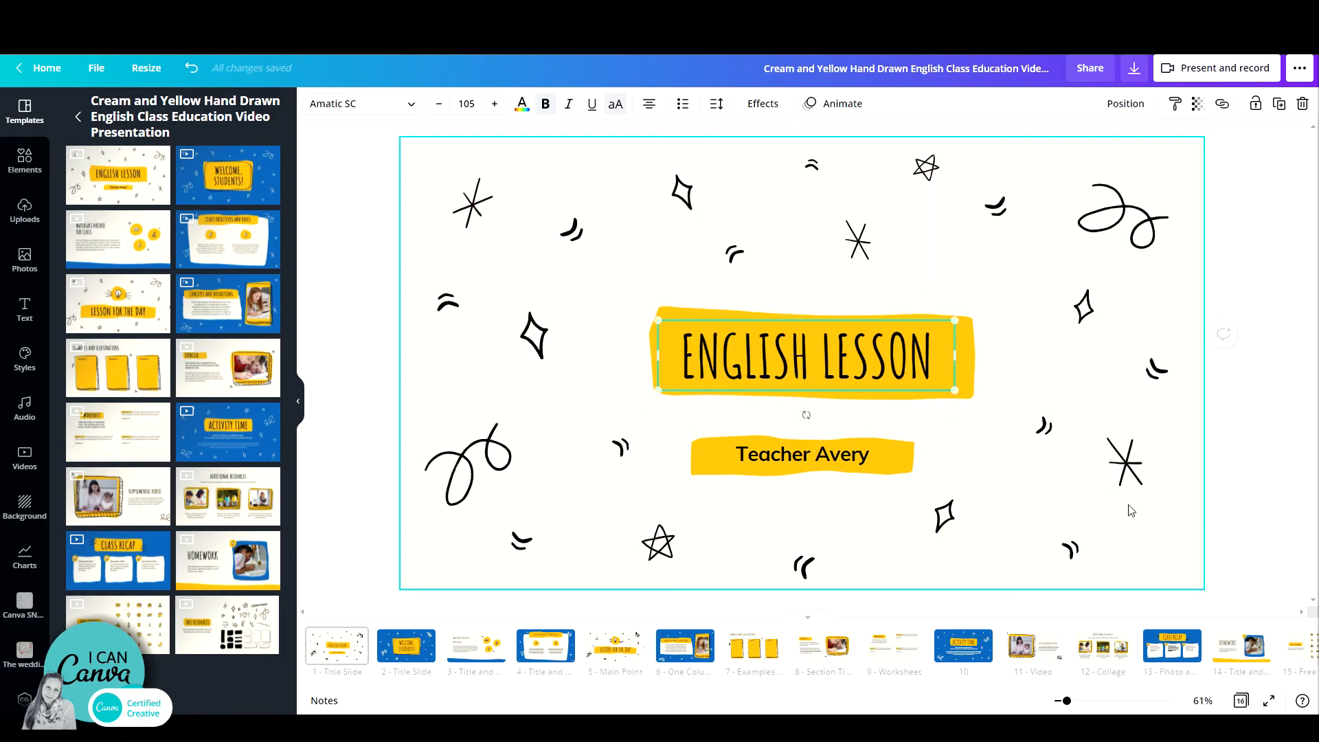
click(1270, 453)
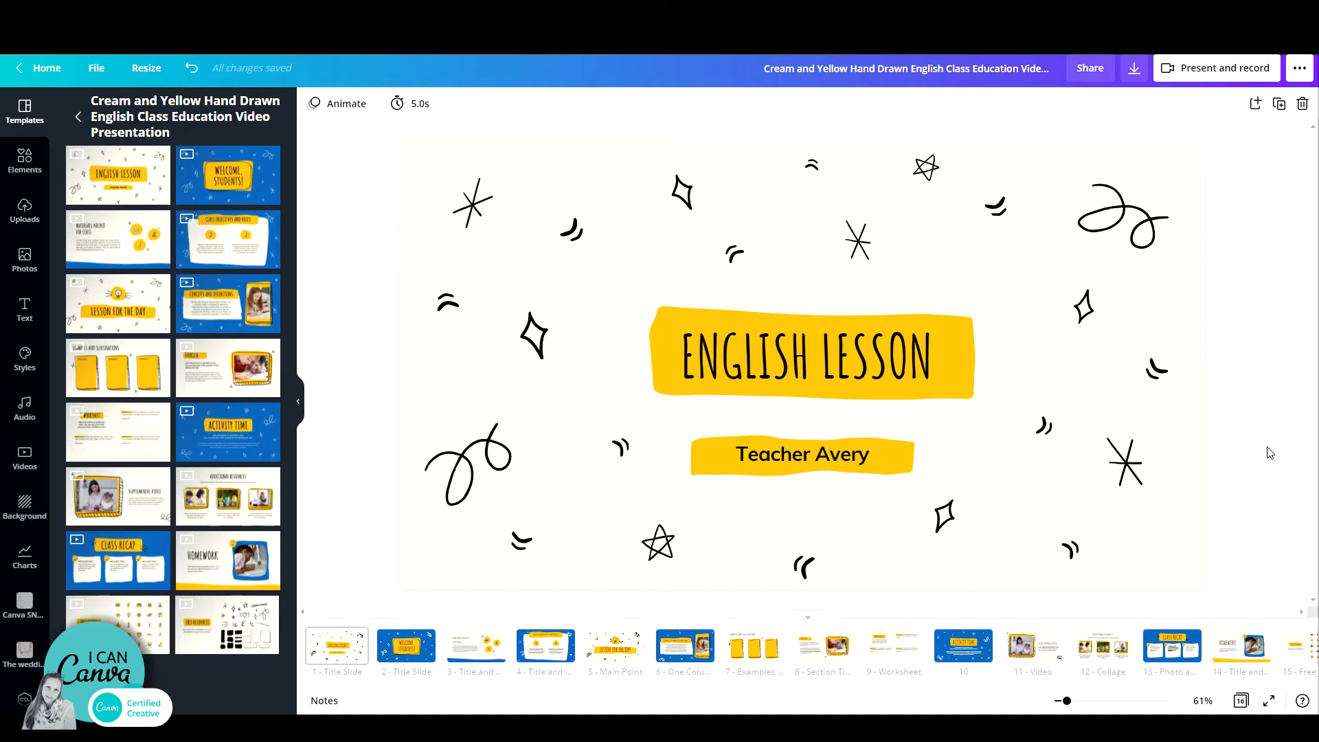
click(810, 353)
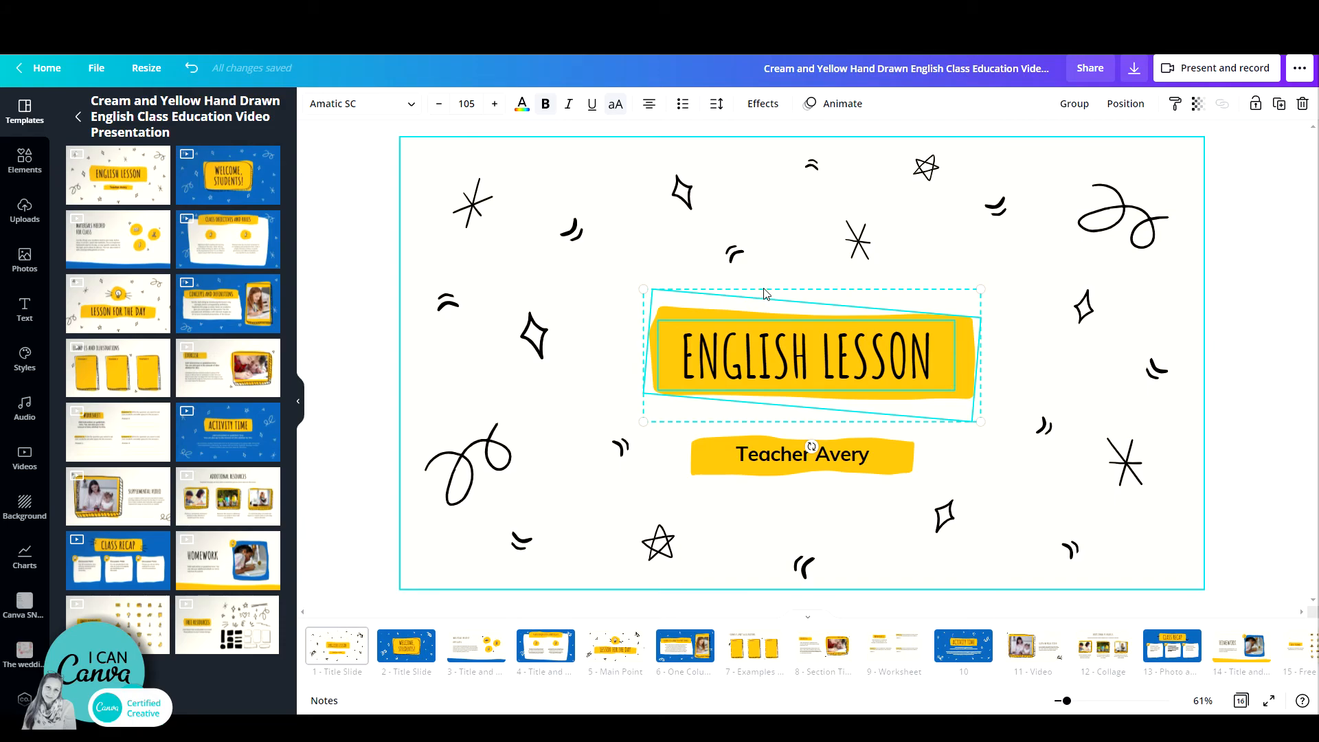
mouse_move(766, 293)
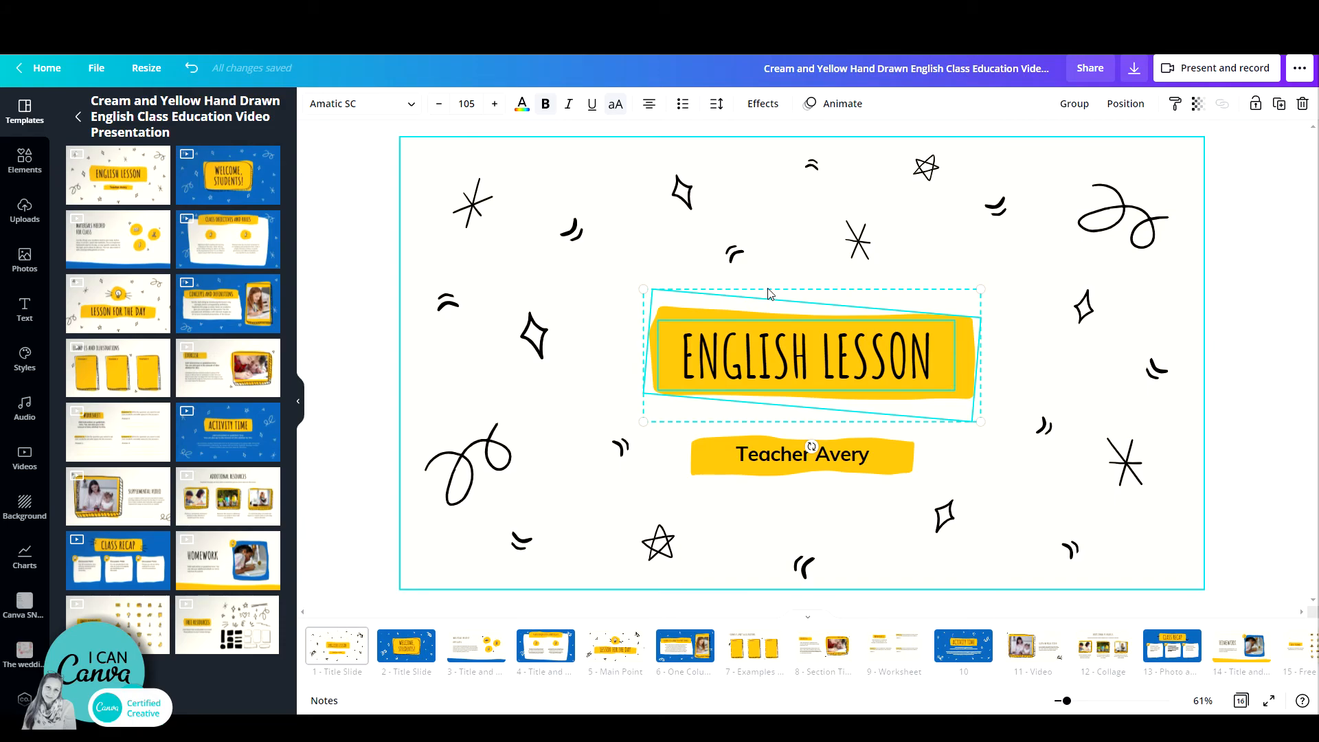